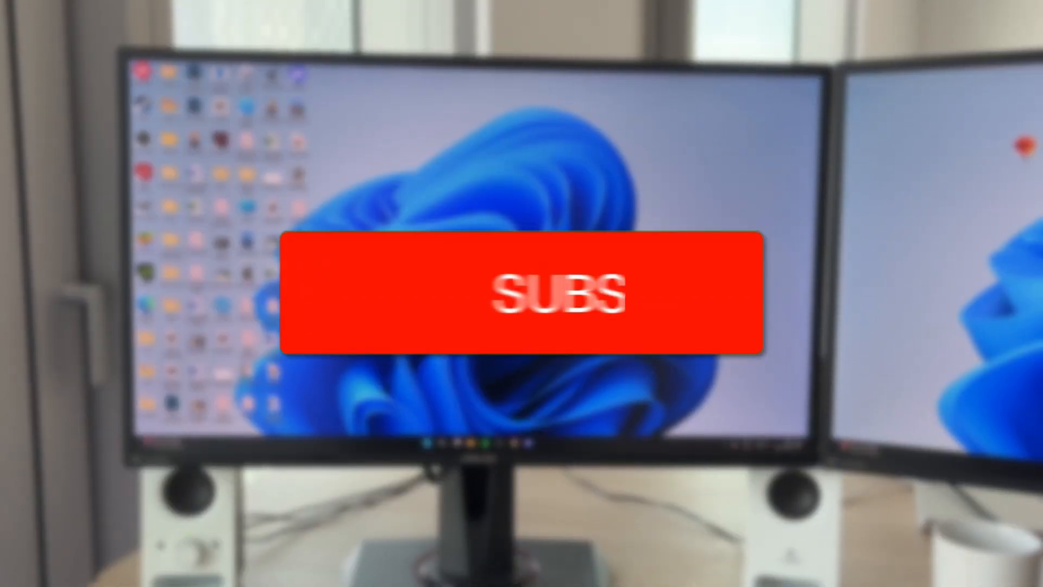
- Lock the PC with Win+L so Windows shows the lock screen reading 12:13, Sunday 9 March
{"action": "left_click", "coordinate": [525, 295]}
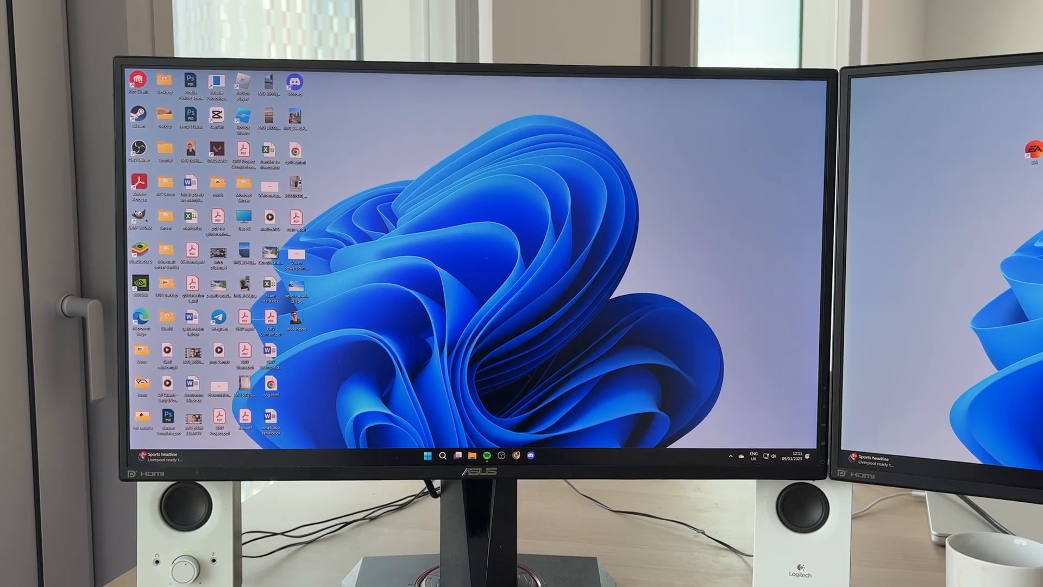
{"action": "key", "text": "Win+L"}
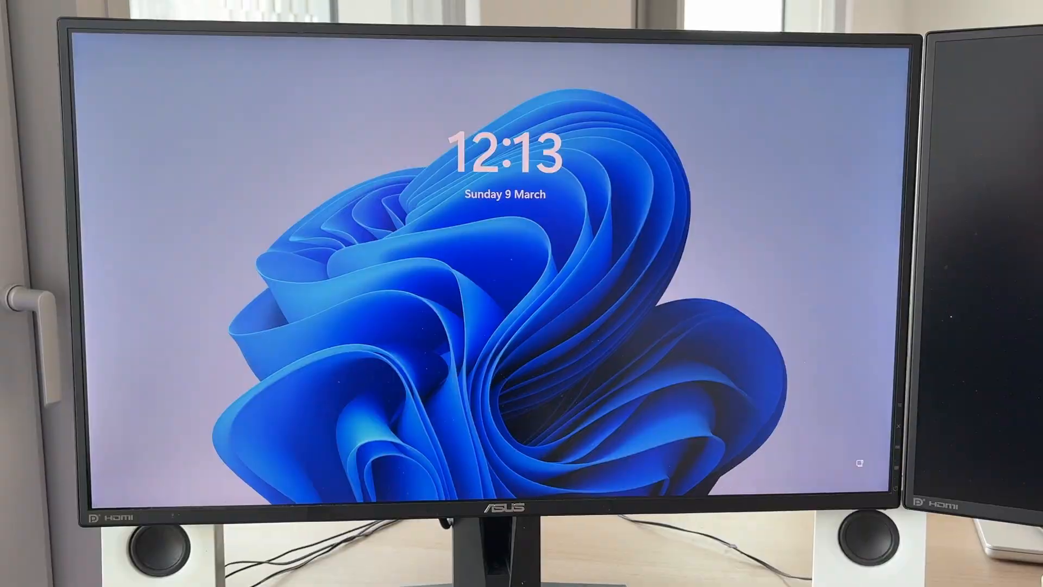